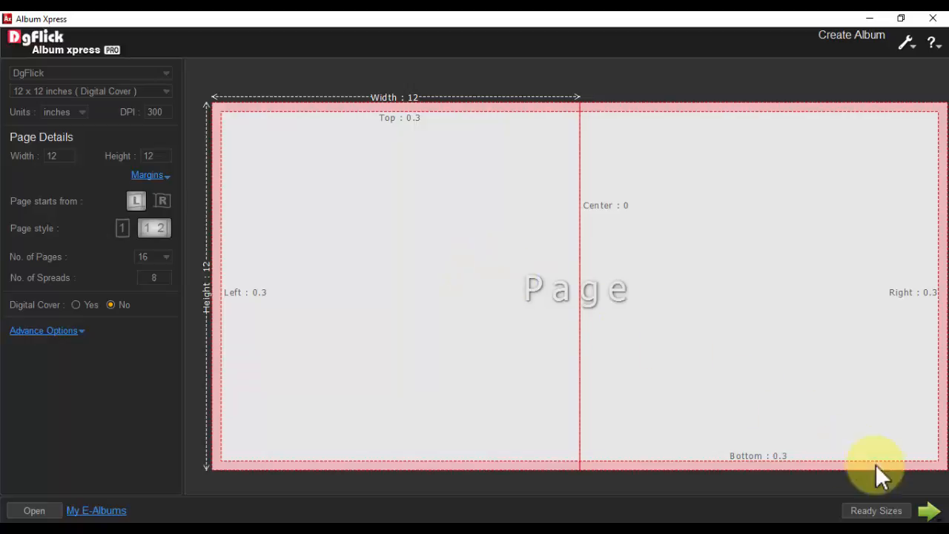
Advance to the mode chooser and pick Perfect album mode for MyAlbum-007
click(929, 510)
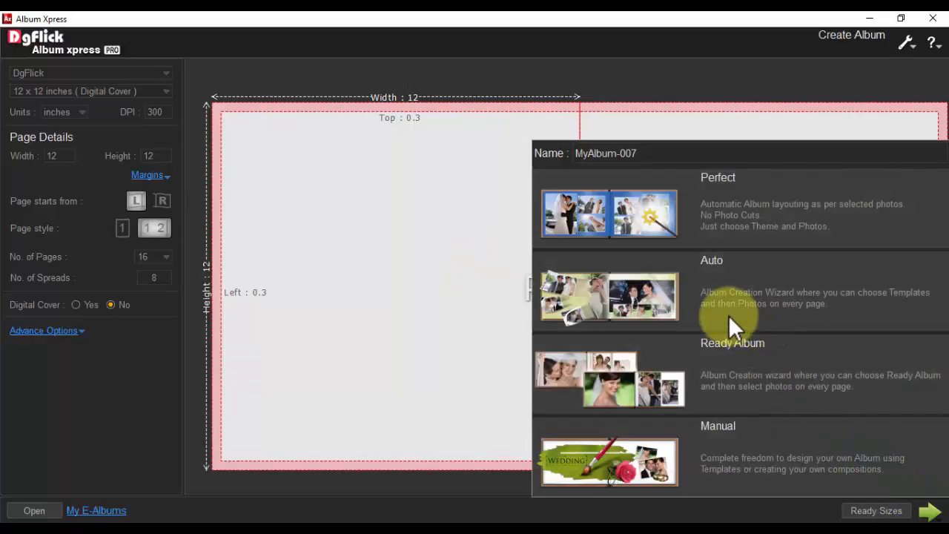
mouse_move(730, 226)
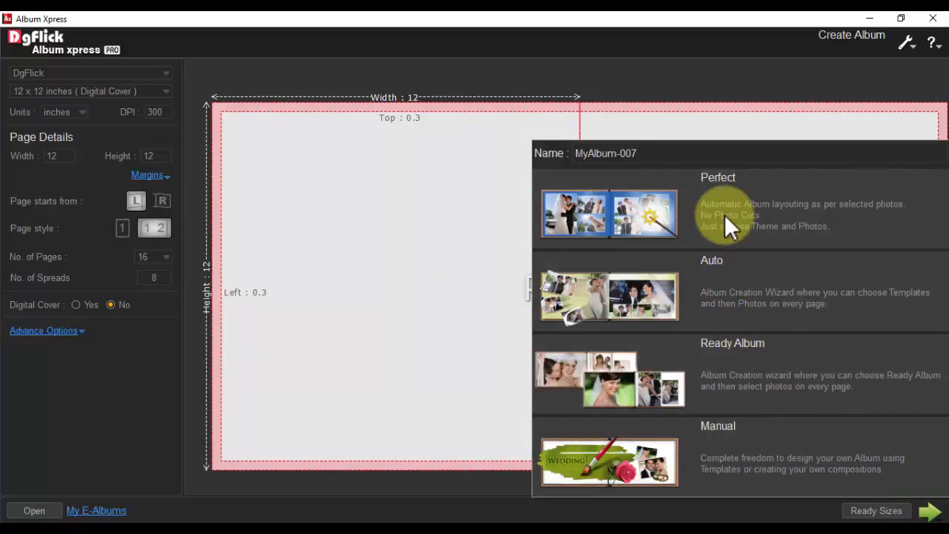
mouse_move(723, 293)
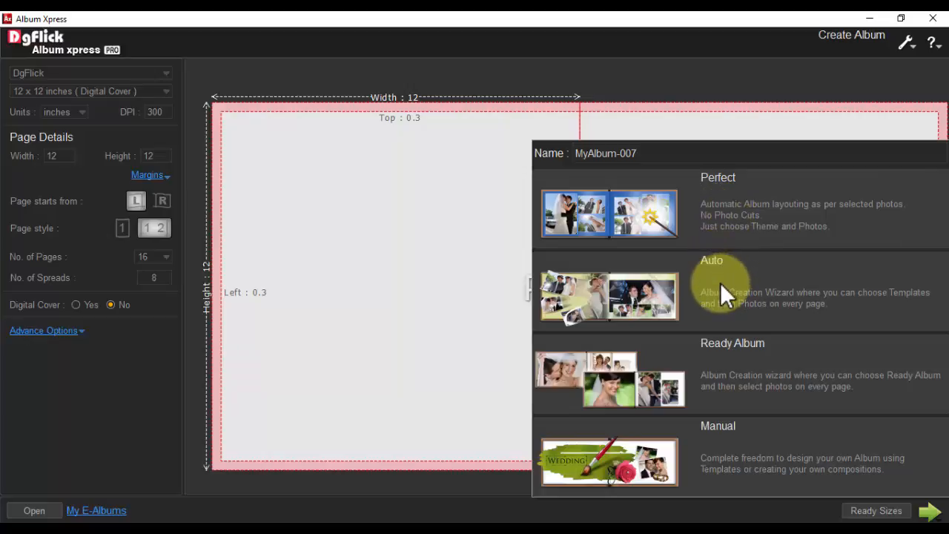
mouse_move(753, 434)
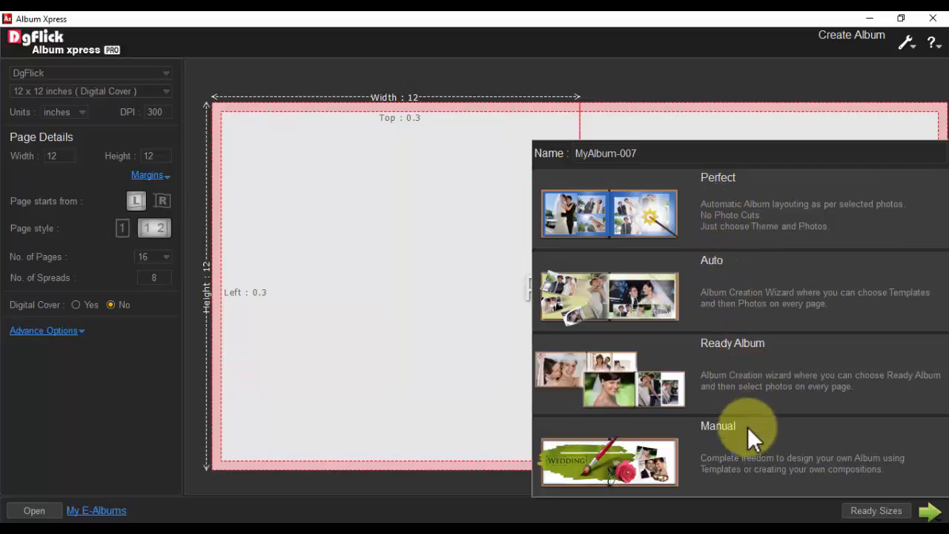
mouse_move(741, 219)
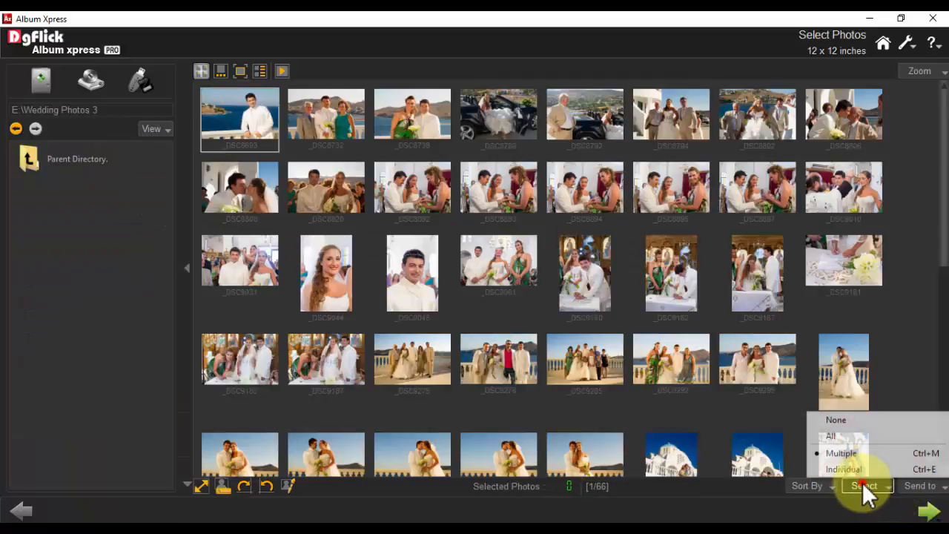
Select all 66 wedding photos and create the 30-page album from them
click(830, 435)
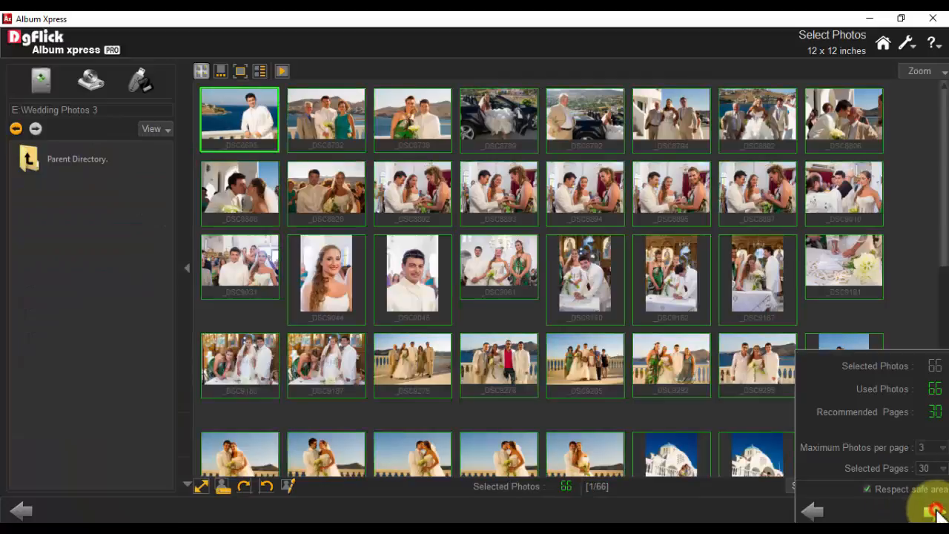
click(936, 510)
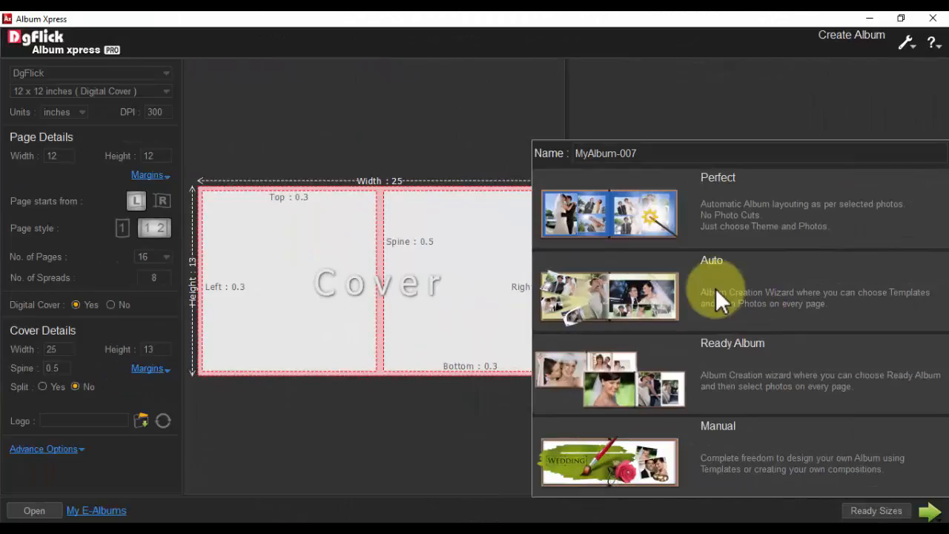
Start an Auto album, select the pages 1–2 spread, and filter templates to Panoramic
click(711, 281)
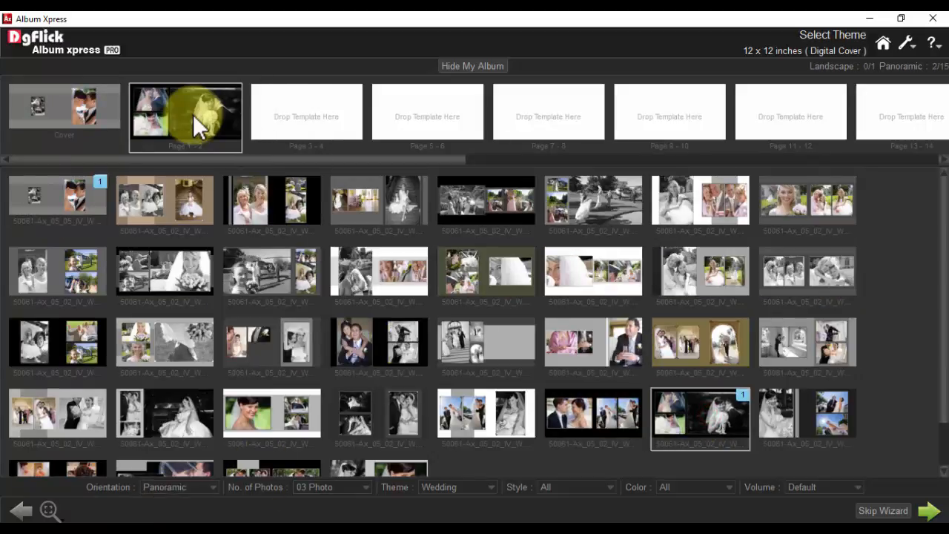
click(178, 487)
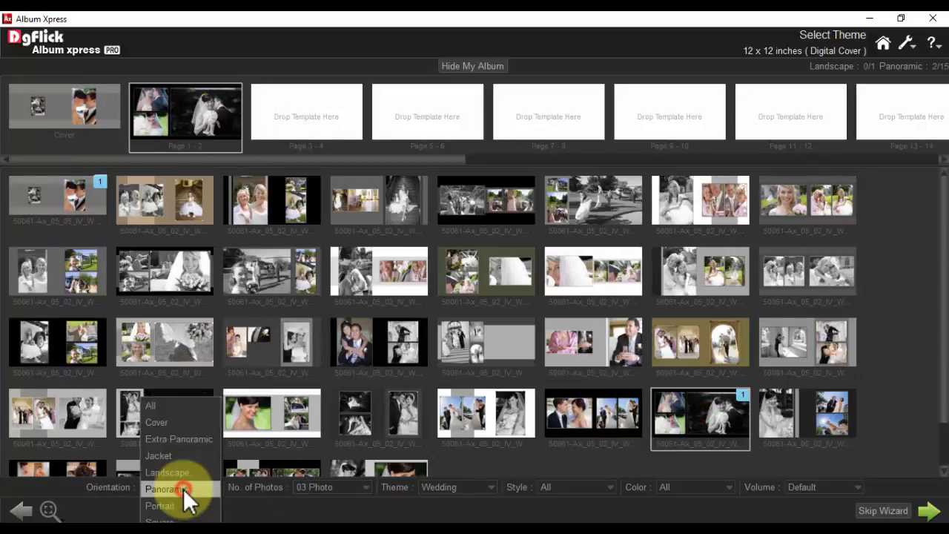
click(164, 488)
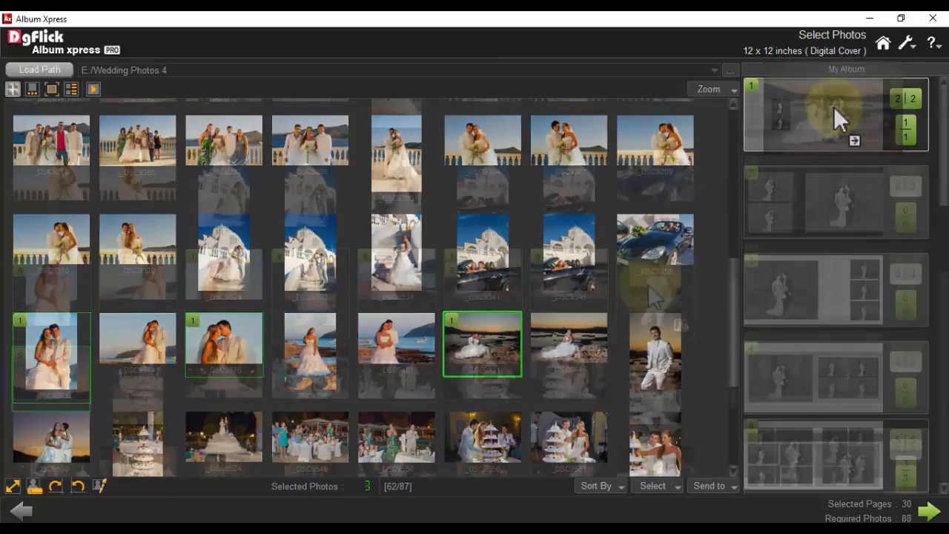
Assign three Wedding Photos 4 images to the Auto album's first spread
click(925, 511)
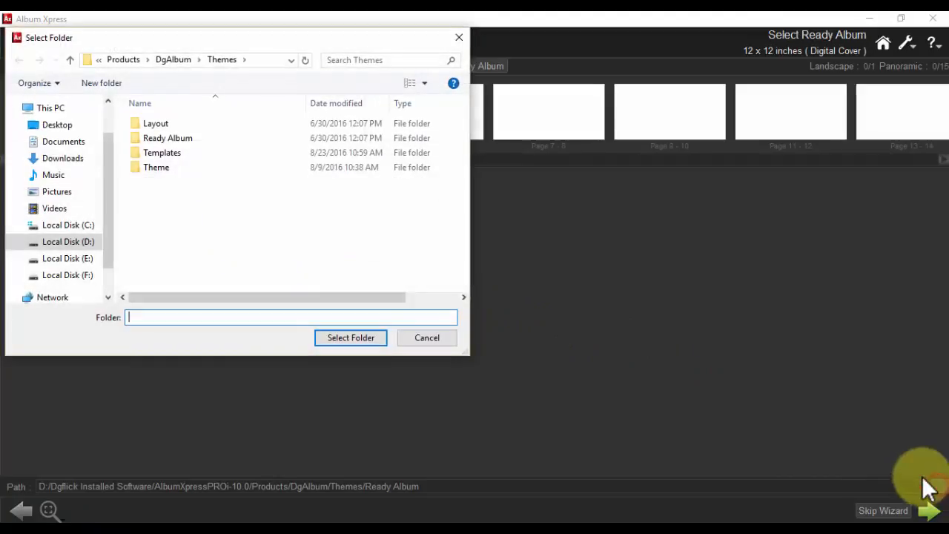
Choose the Themes > Ready Album folder as the ready-album source
click(351, 338)
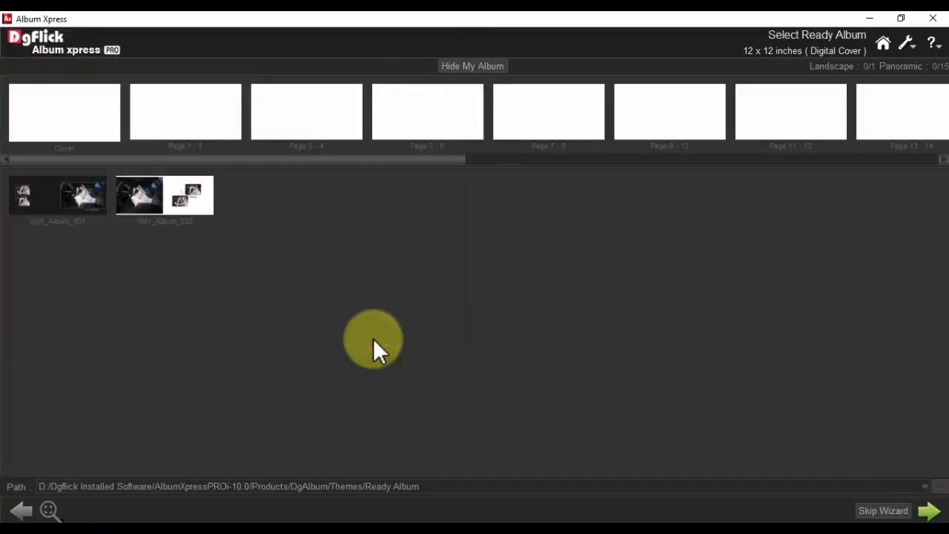
click(164, 195)
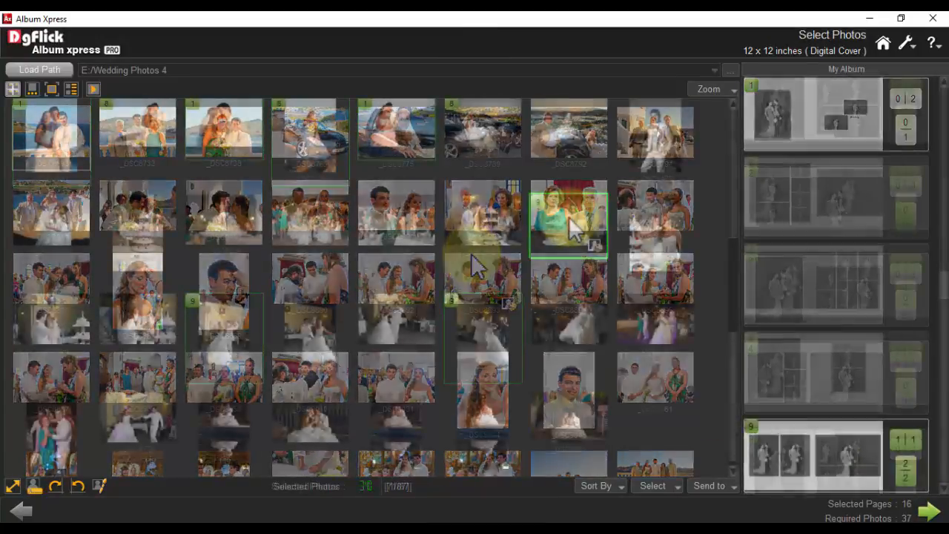
Add a Wedding Photos 4 image to the ready album's 16 pages
click(928, 510)
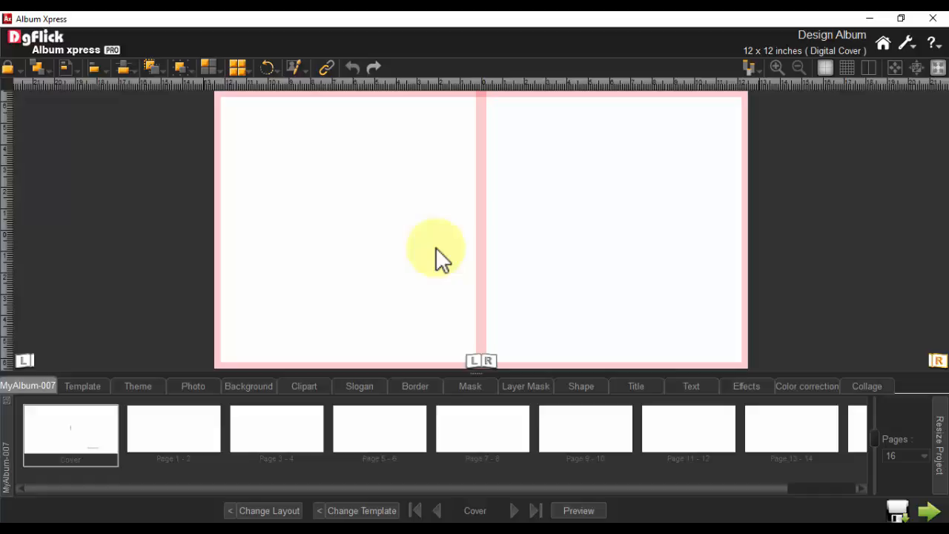
Fill the left page and add the 'Susan & Alex' title to the spread
click(193, 386)
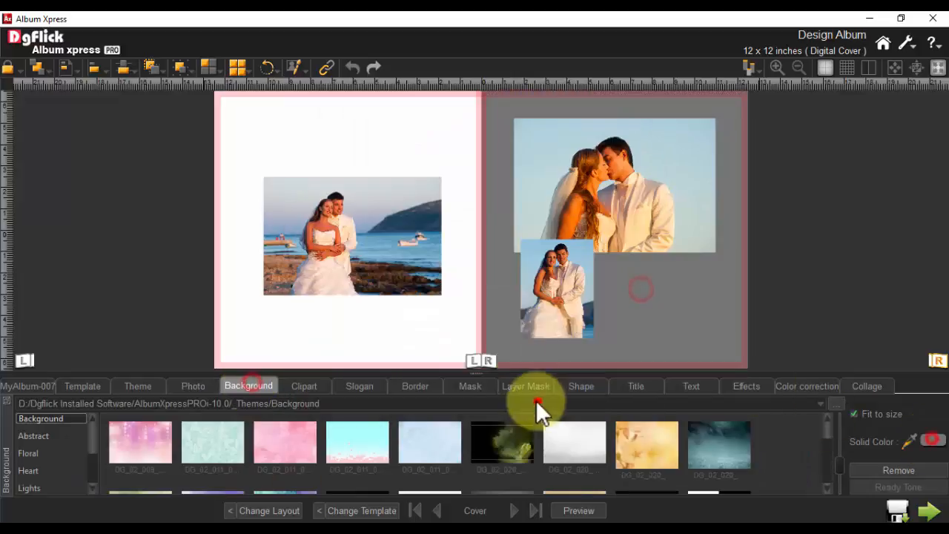
click(635, 385)
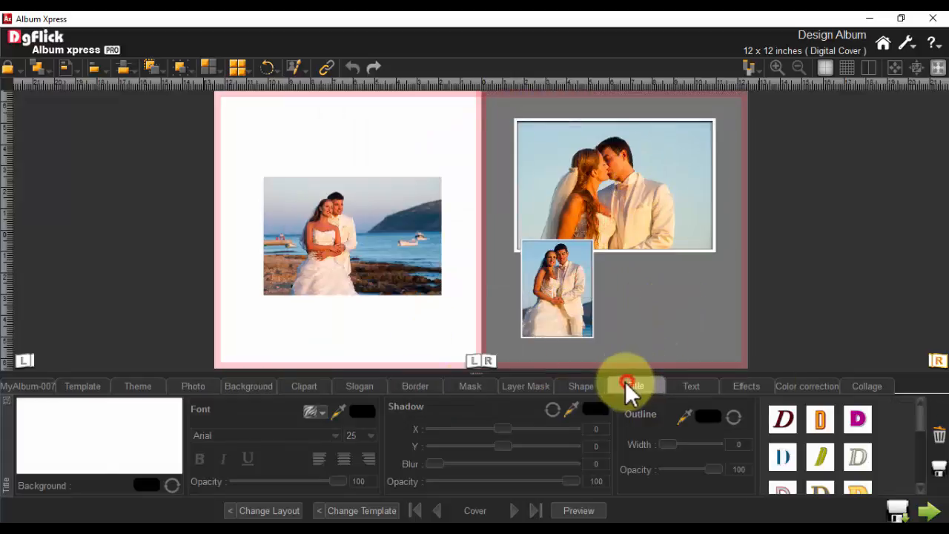
click(635, 386)
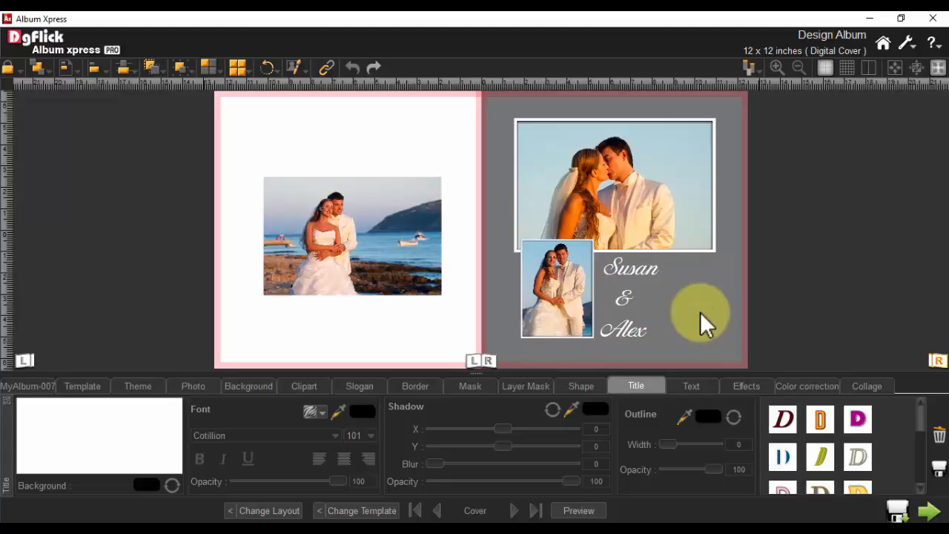